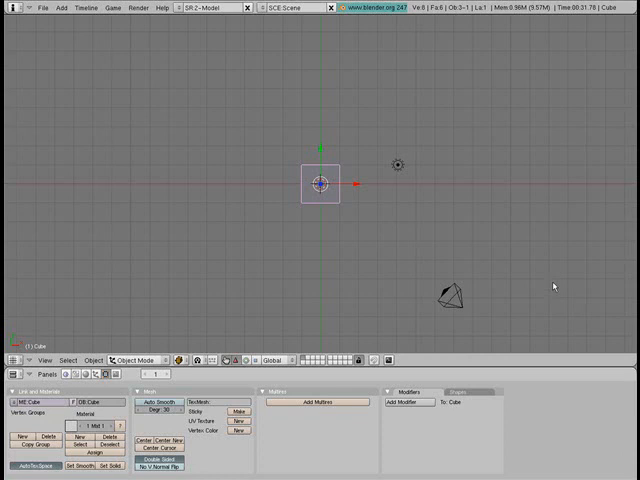
mouse_move(398, 50)
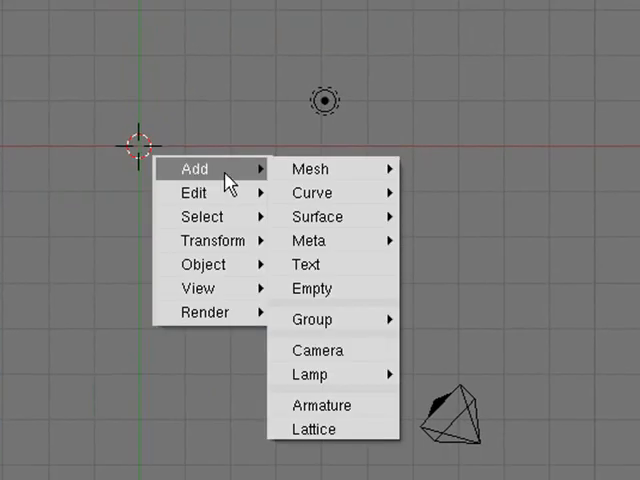
mouse_move(310, 240)
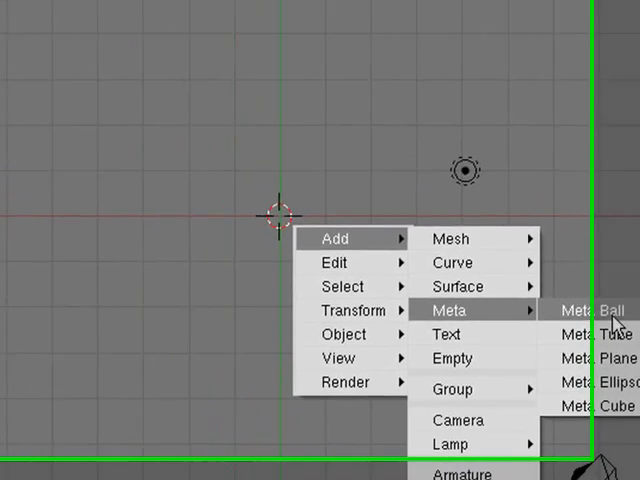
left_click(586, 310)
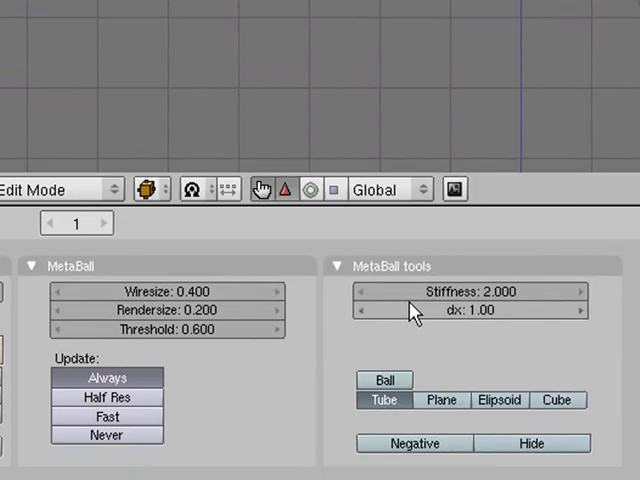
mouse_move(450, 260)
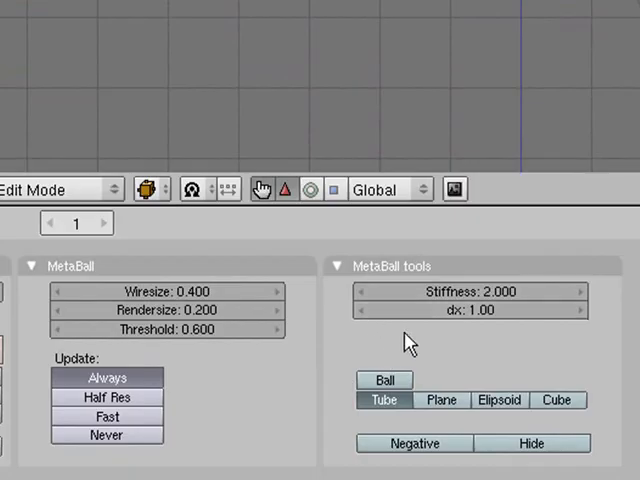
mouse_move(496, 296)
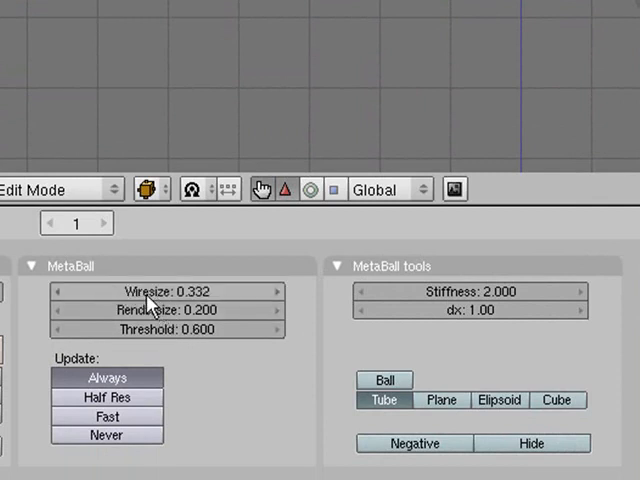
Lower the metaball Wiresize from 0.400 to 0.332 for a finer preview surface.
left_click_drag(168, 292, 160, 292)
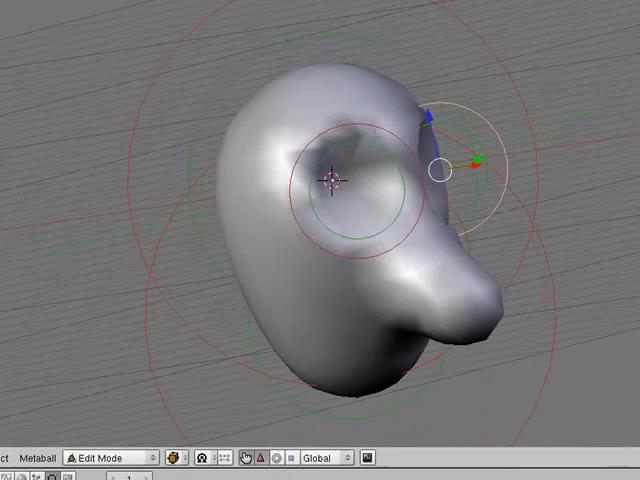
Place the Negative metaball for the second eye socket and leave Edit Mode.
left_click(116, 456)
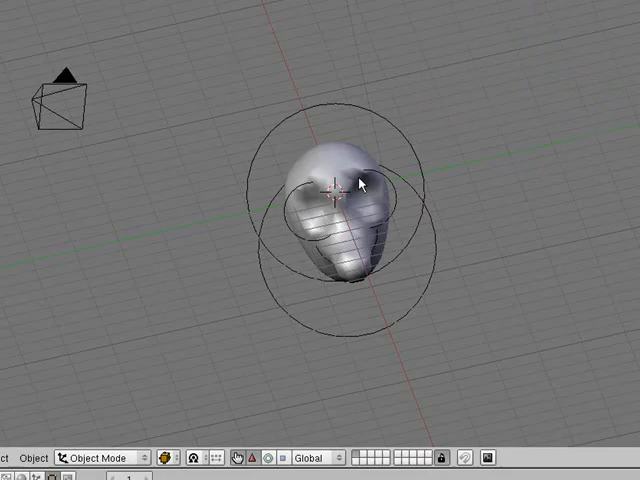
Select the metaball head to add a Meta Tube neck extending below it.
left_click(112, 456)
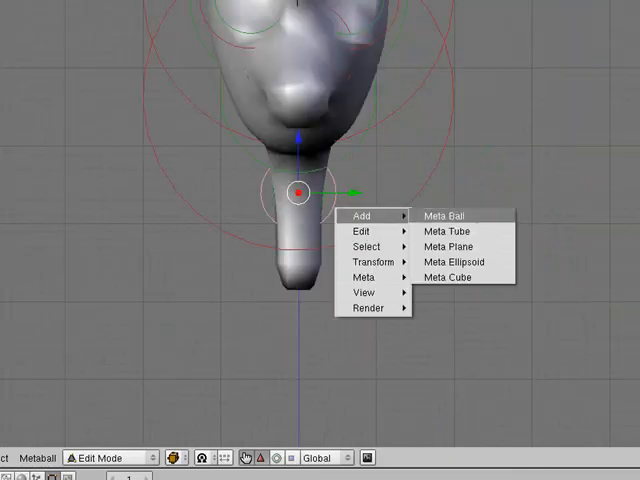
Add a metaball element below the neck and change its type to Tube for the torso.
left_click(440, 216)
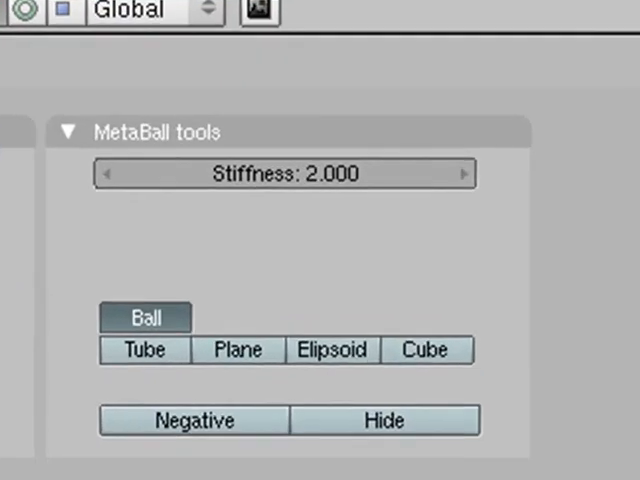
left_click(144, 348)
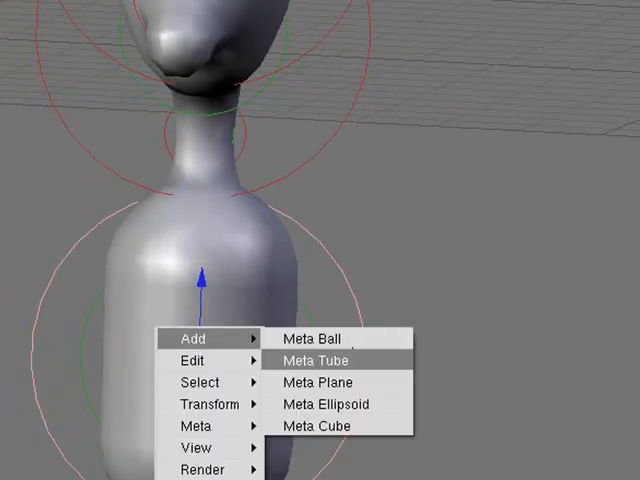
Add tube-shaped metaball arms at the shoulders of the torso.
left_click(316, 360)
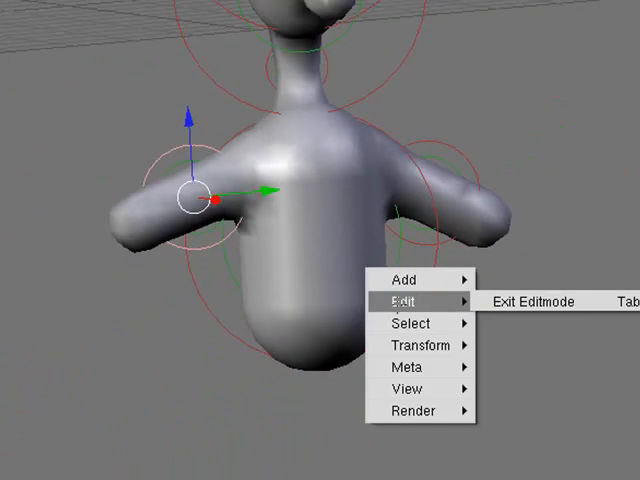
mouse_move(404, 280)
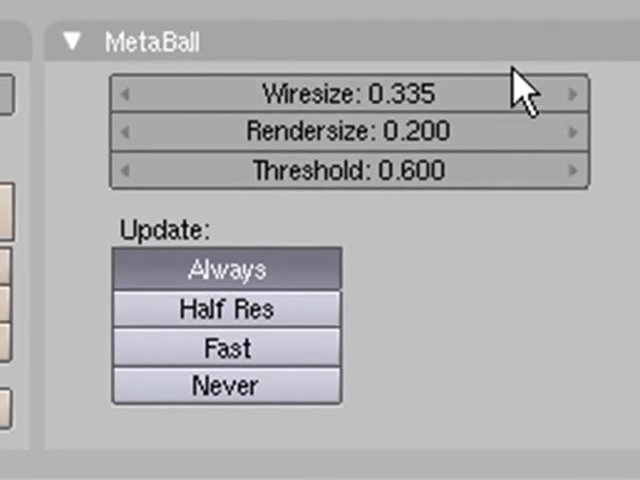
Set the metaball Wiresize to 0.335 for the viewport surface.
left_click_drag(348, 94, 530, 90)
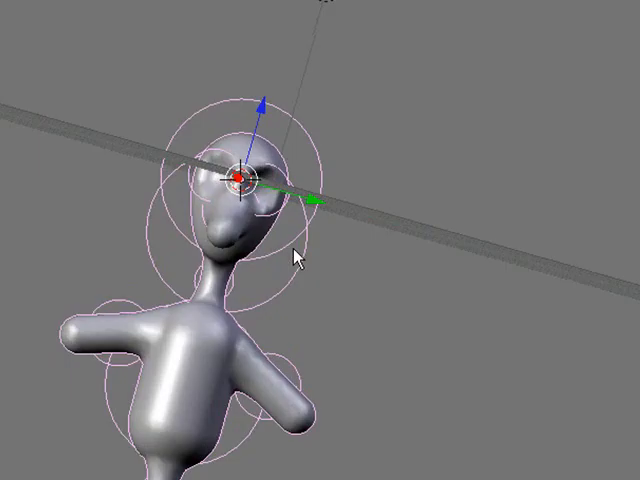
Convert the metaball character with Alt+C to Mesh (Keep original).
left_click_drag(300, 256, 310, 50)
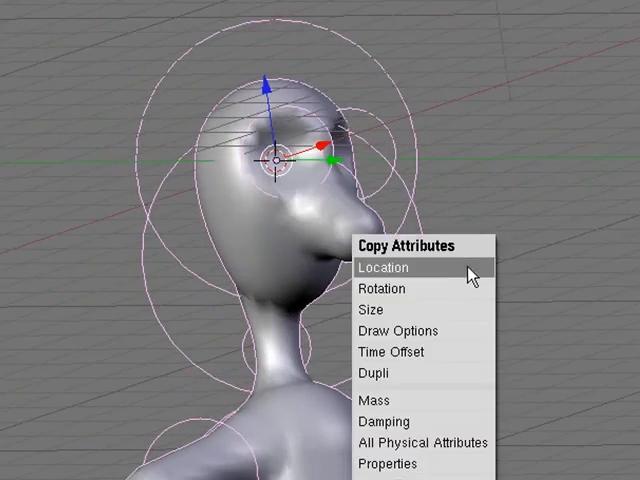
left_click(388, 268)
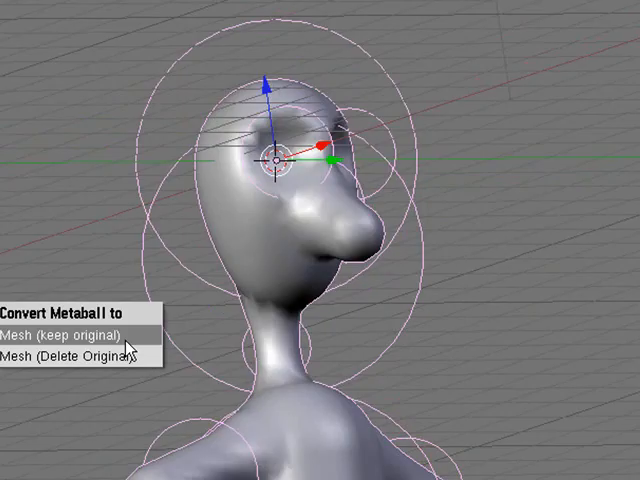
left_click(60, 336)
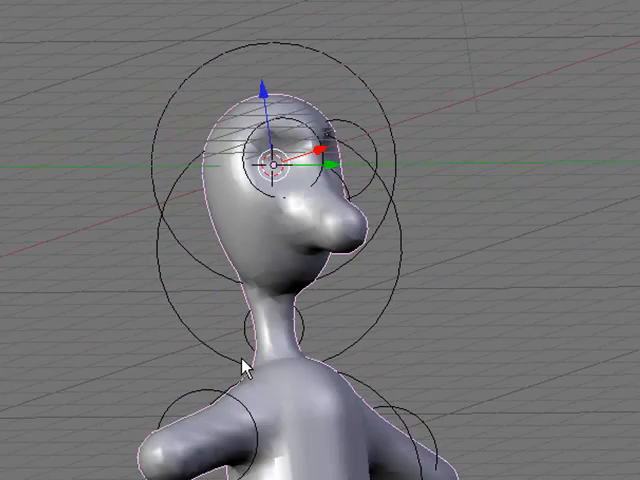